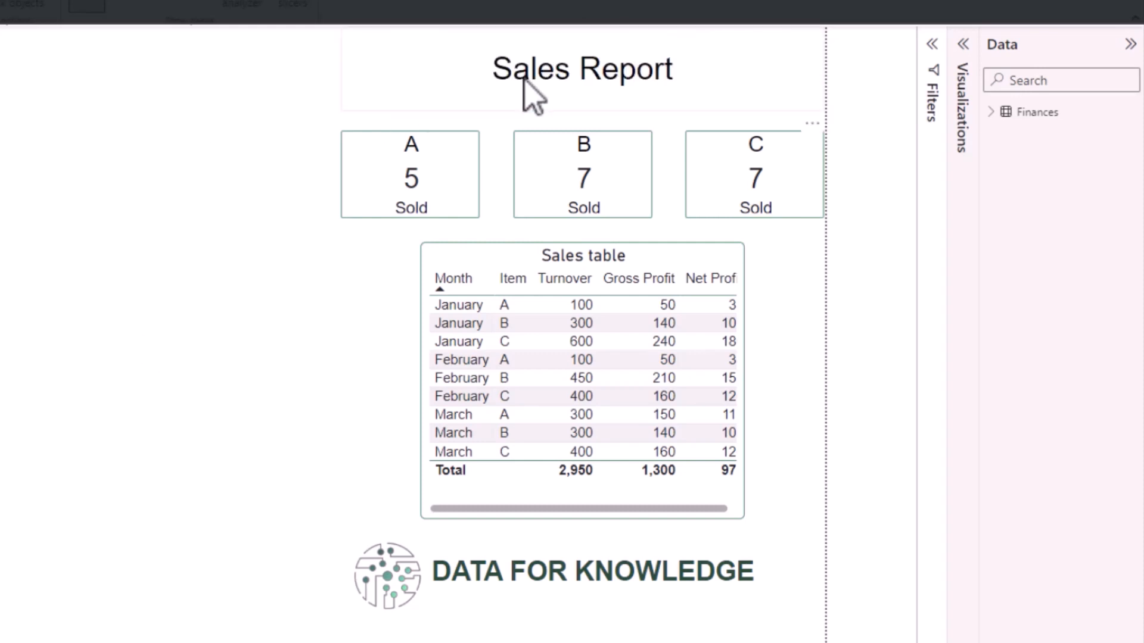
Show the Selection pane listing the page's visuals: text box, image, sales table, header, cards.
left_click_drag(581, 68, 581, 410)
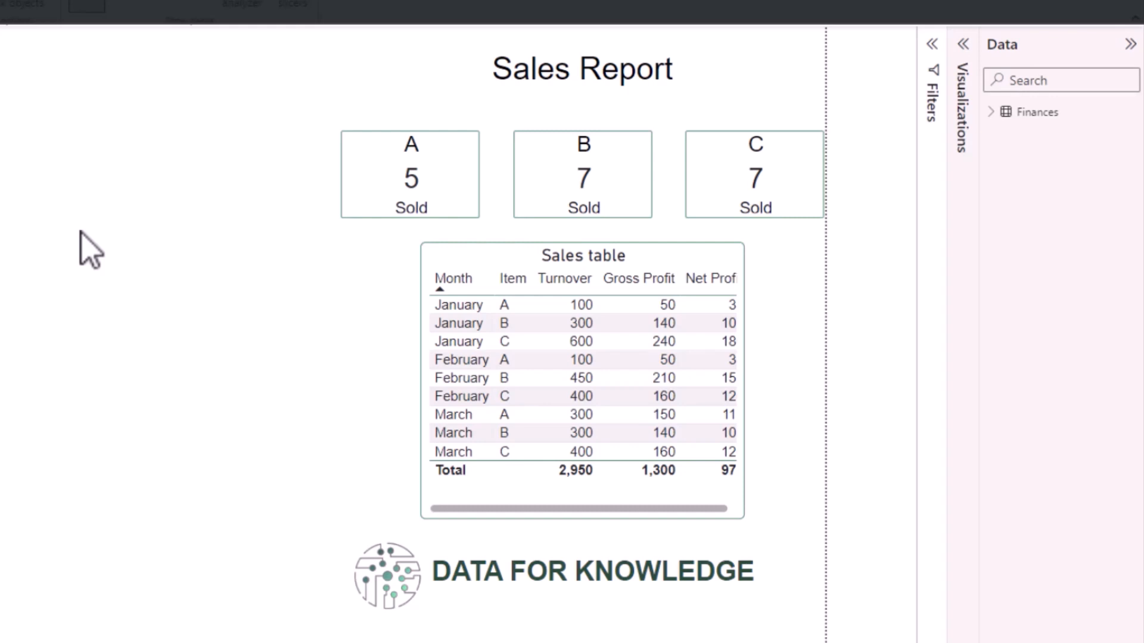
left_click(583, 69)
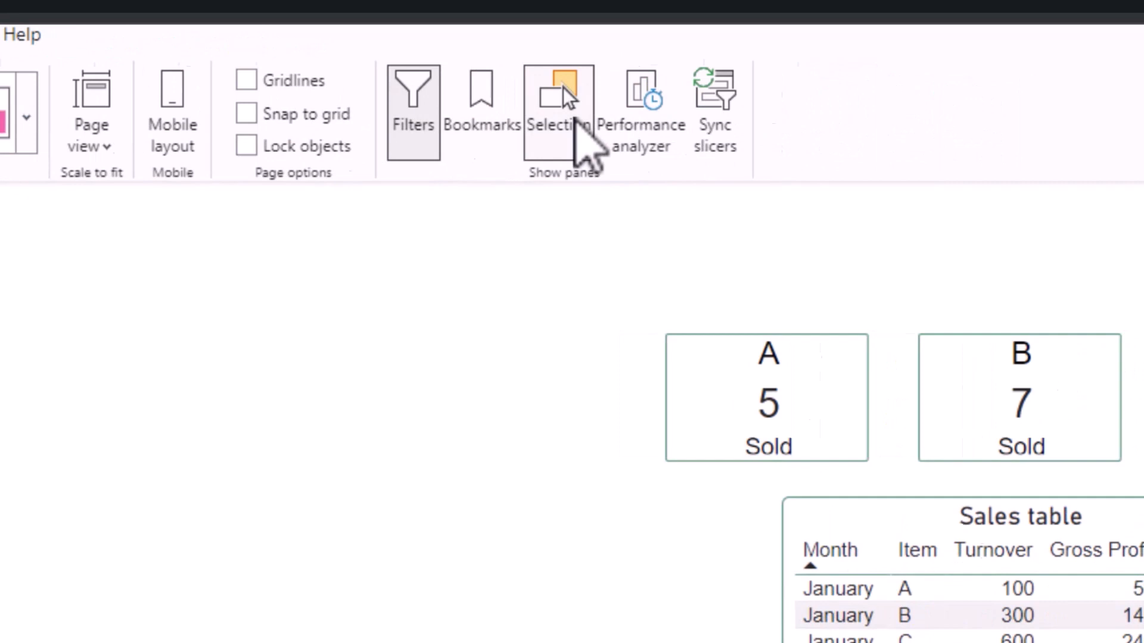
left_click(556, 93)
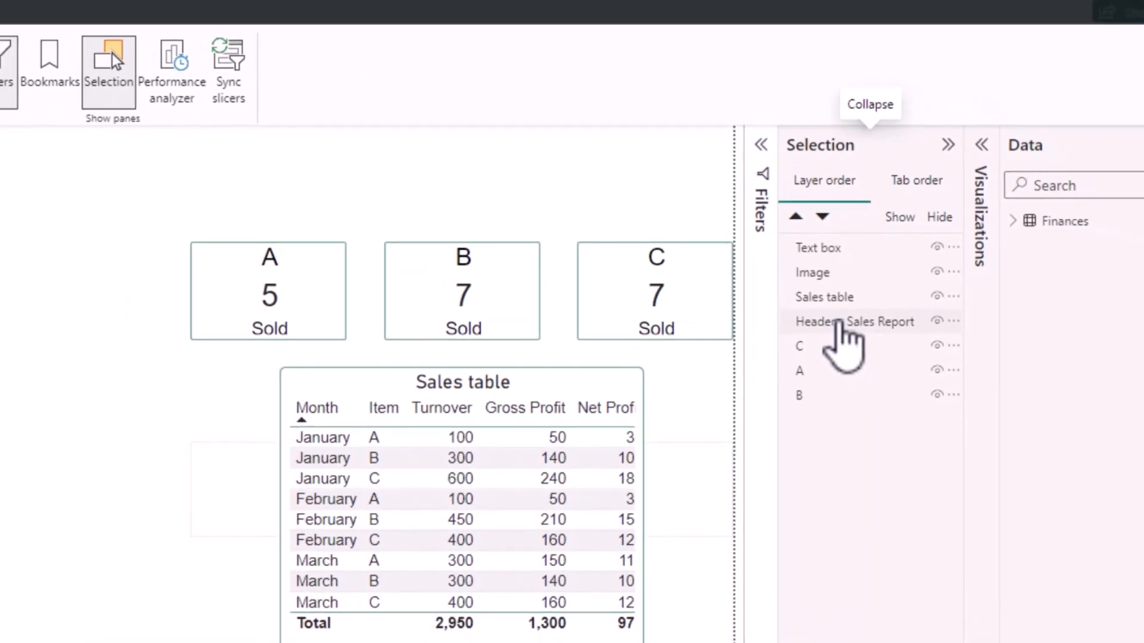
Pick 'Header - Sales Report' in the Selection pane's layer order list.
left_click(853, 322)
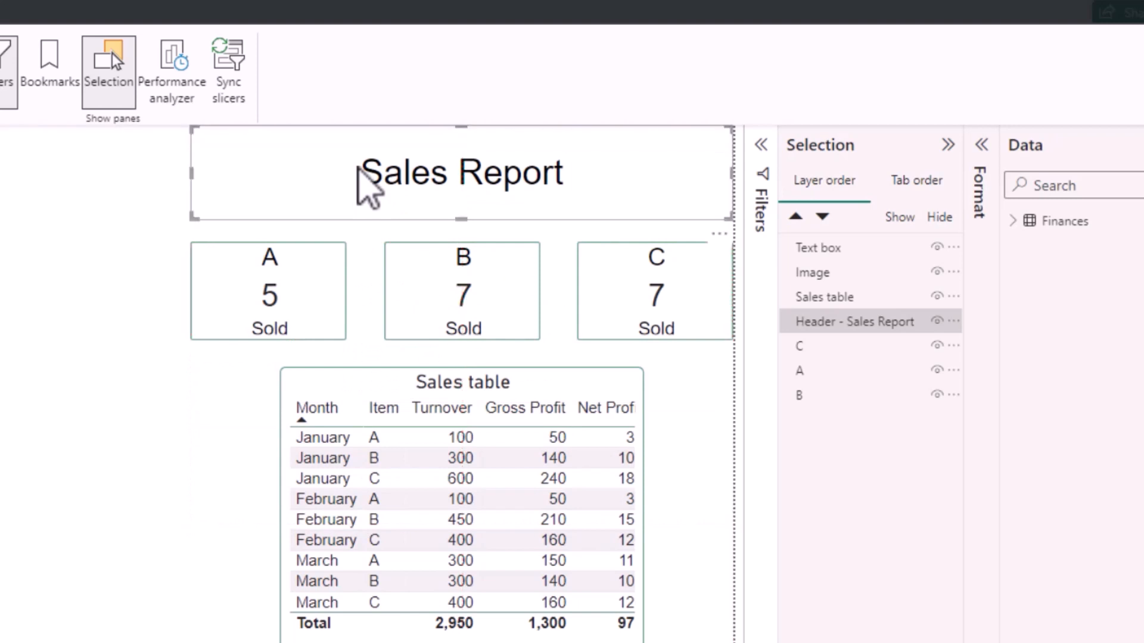
mouse_move(89, 576)
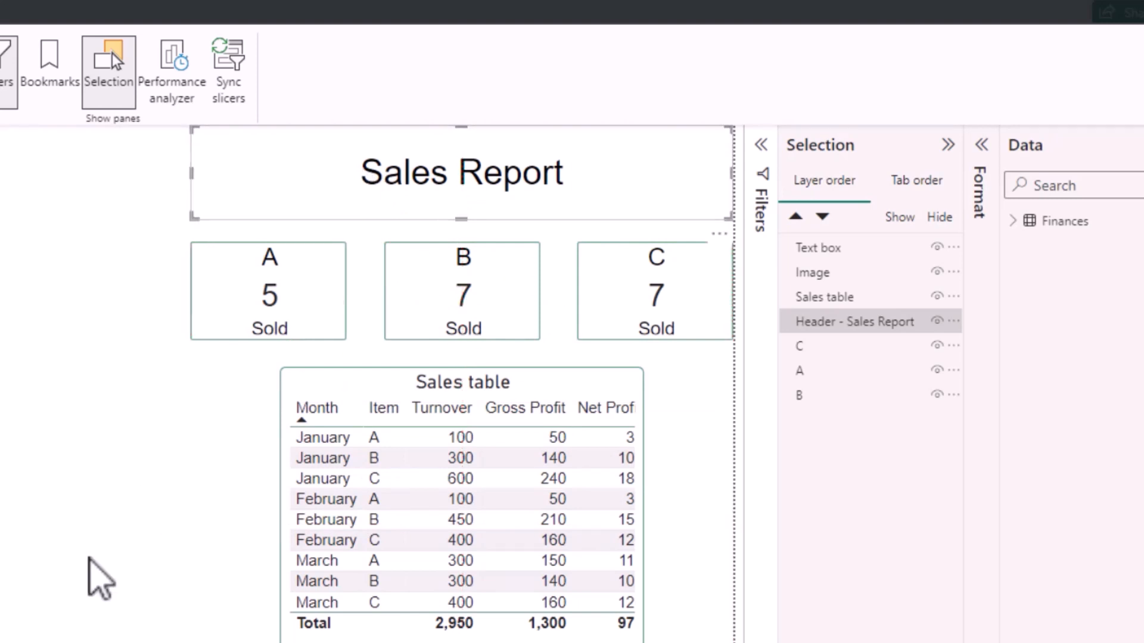